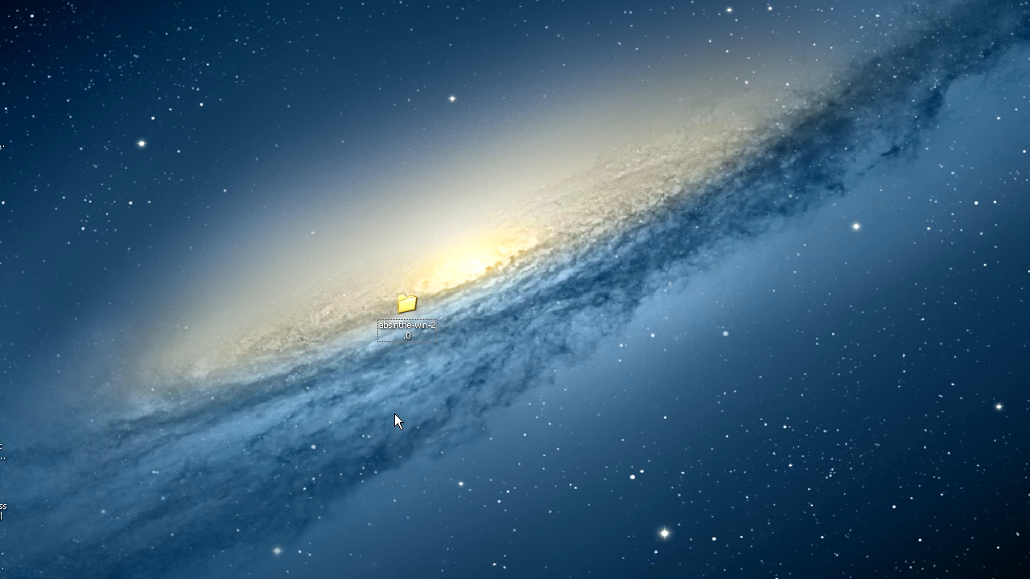
# Select the absinthe-win-2.0 folder and drag it slightly right on the desktop
pyautogui.click(408, 306)
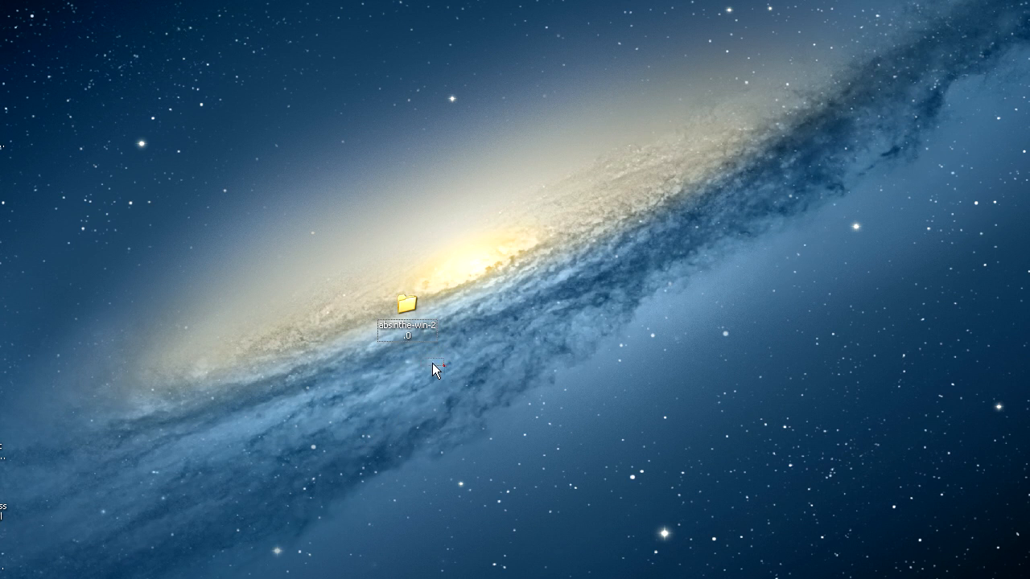
pyautogui.moveTo(404, 304); pyautogui.dragTo(465, 313)
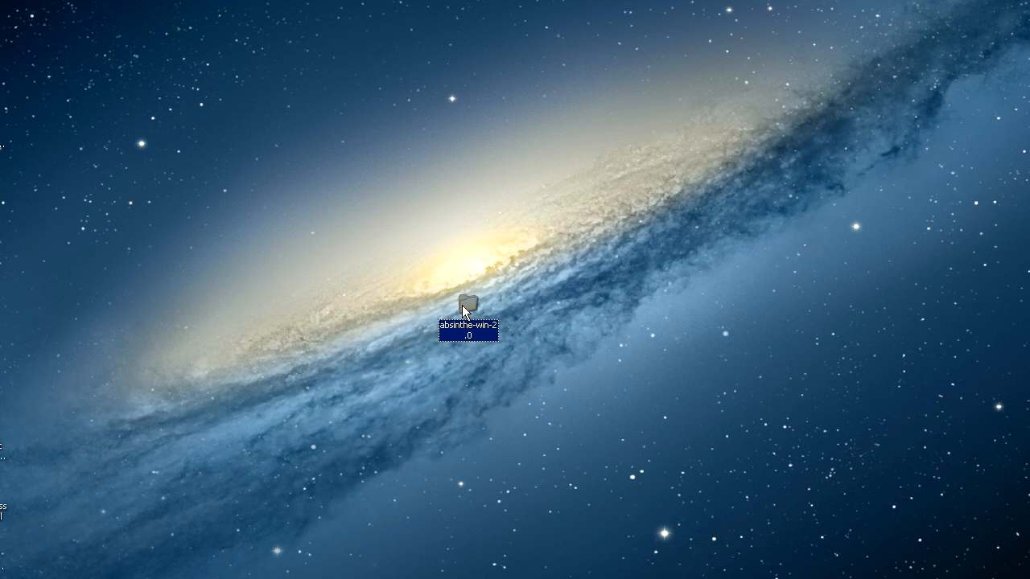
pyautogui.moveTo(549, 312)
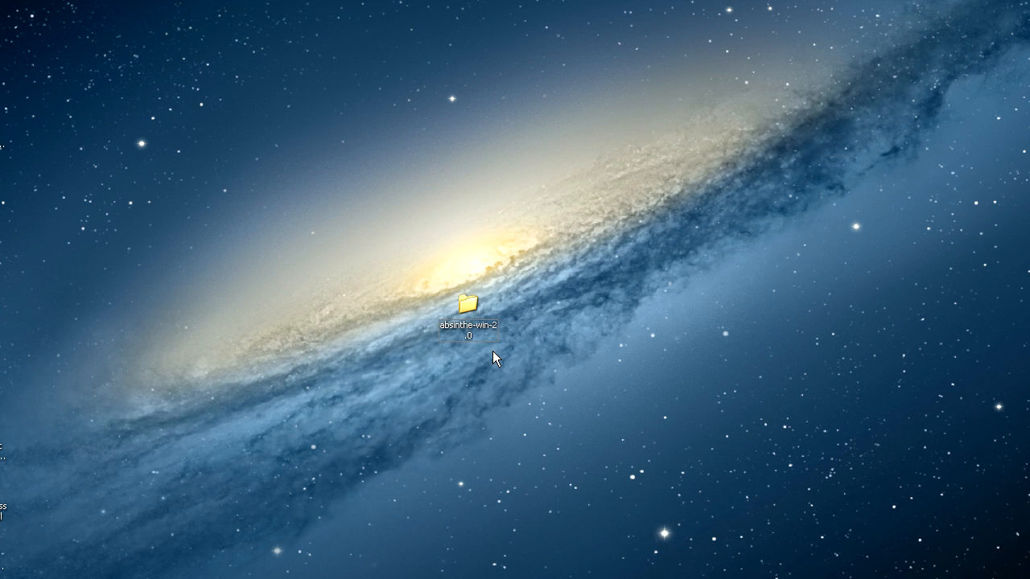
pyautogui.moveTo(472, 346)
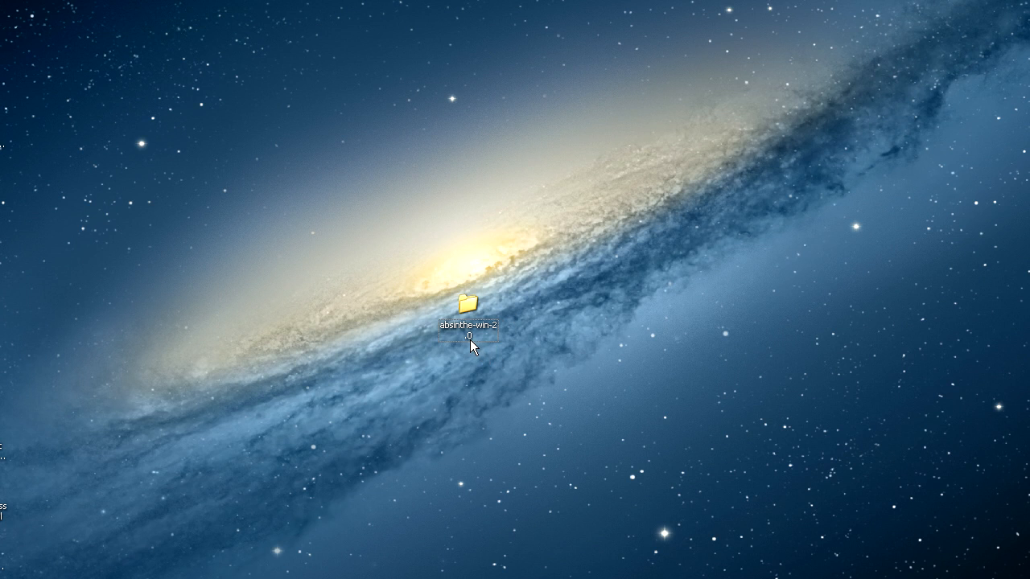
# Open absinthe-win-2.0 to reveal data, absinthe, changelog and readme, then right-click absinthe
pyautogui.doubleClick(470, 312)
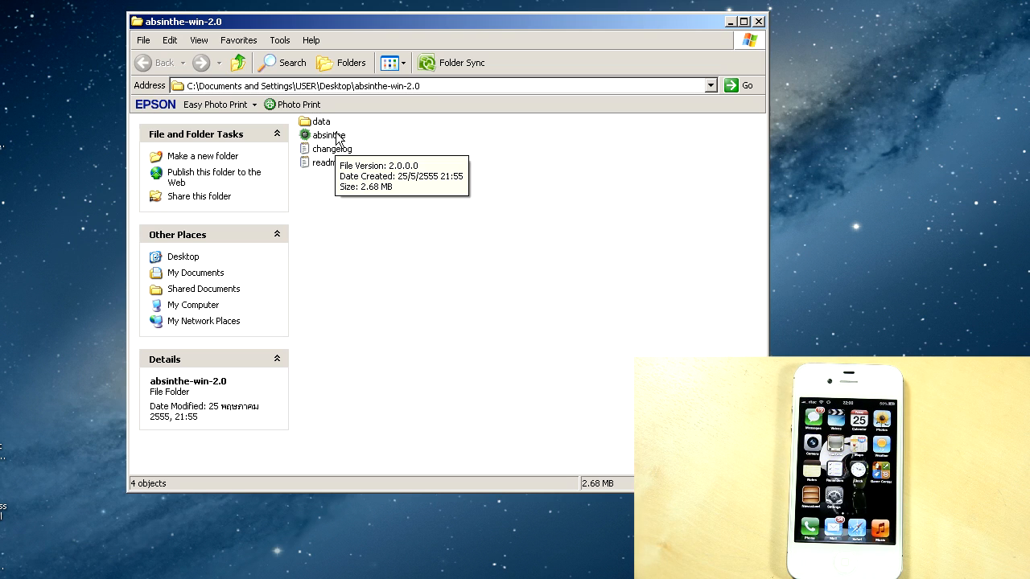
pyautogui.rightClick(327, 134)
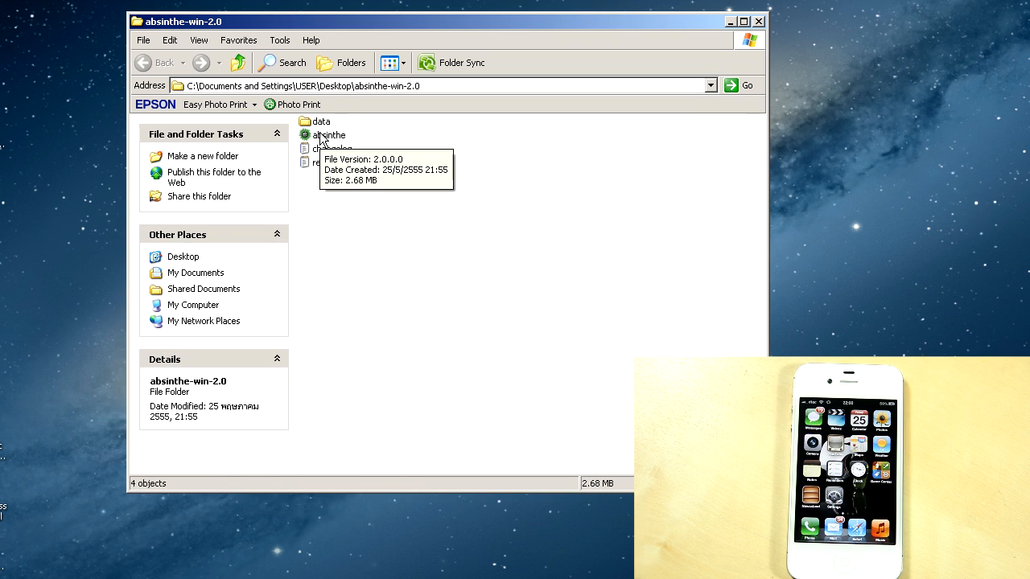
# Launch absinthe.exe and start jailbreaking the detected iPhone 4S on iOS 5.1.1
pyautogui.doubleClick(326, 134)
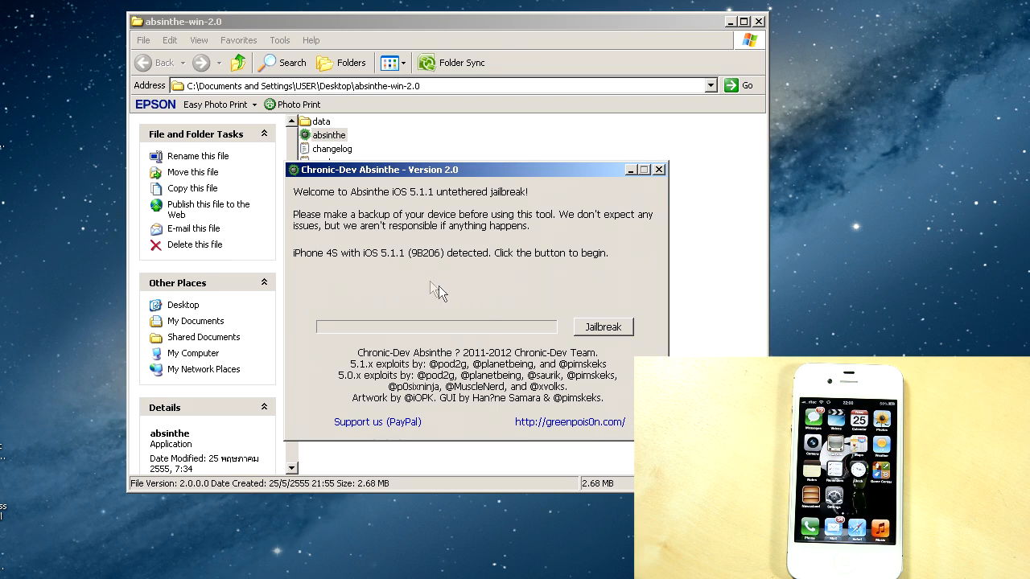
pyautogui.moveTo(474, 265)
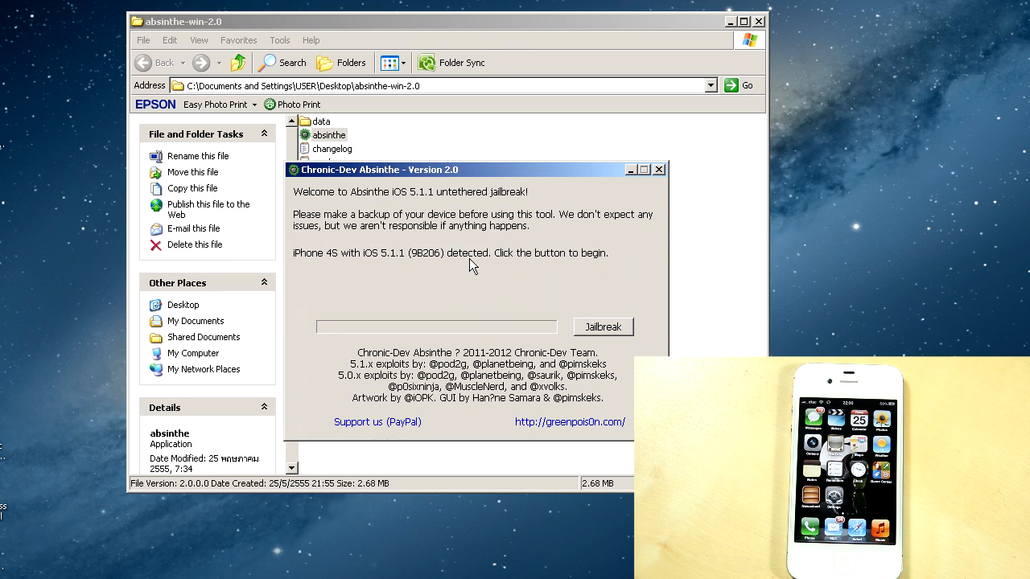
pyautogui.click(603, 326)
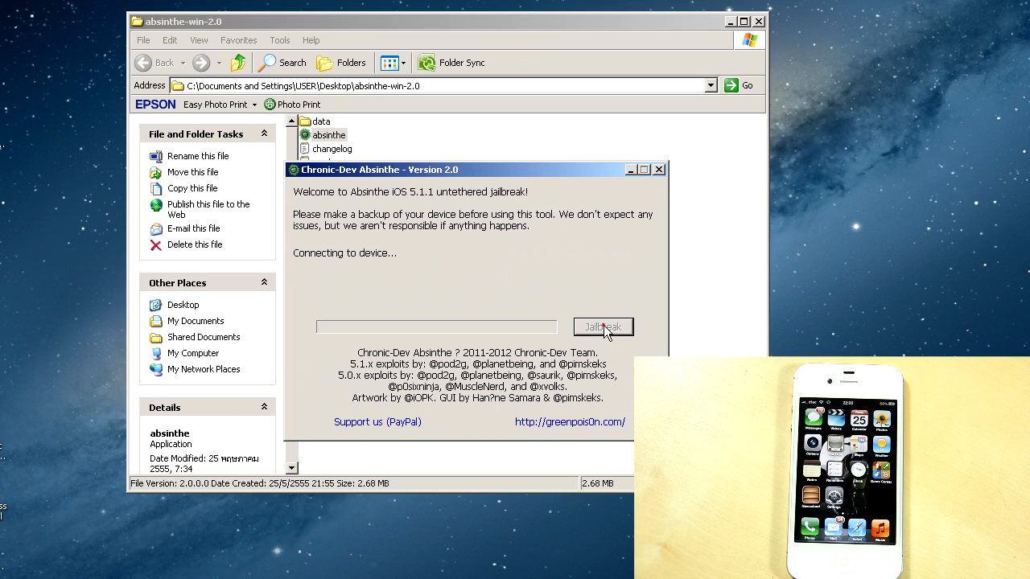
pyautogui.click(602, 326)
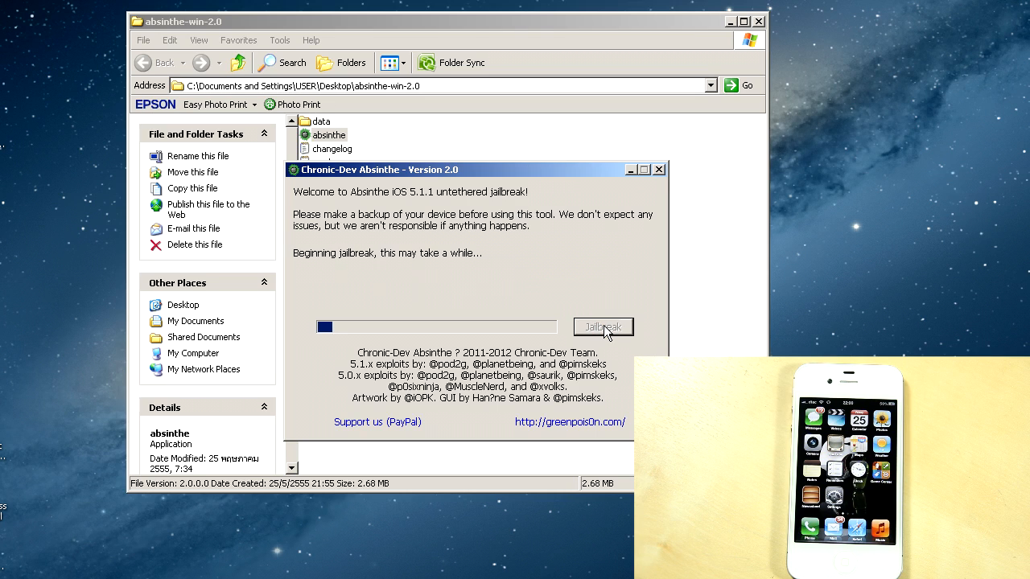